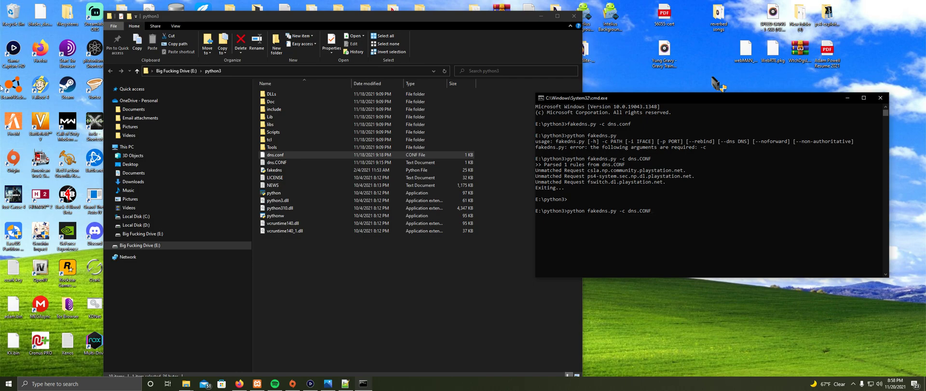
Show the Prb-Borg GitHub profile with its popular 7.55 exploit repositories in Firefox.
click(567, 16)
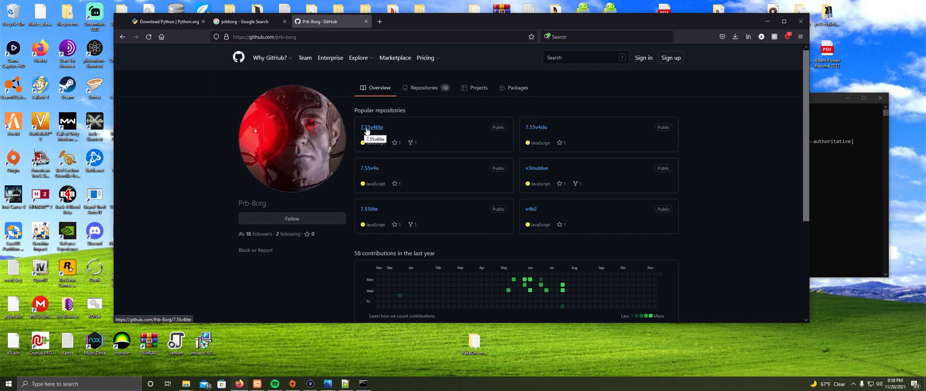
mouse_move(369, 183)
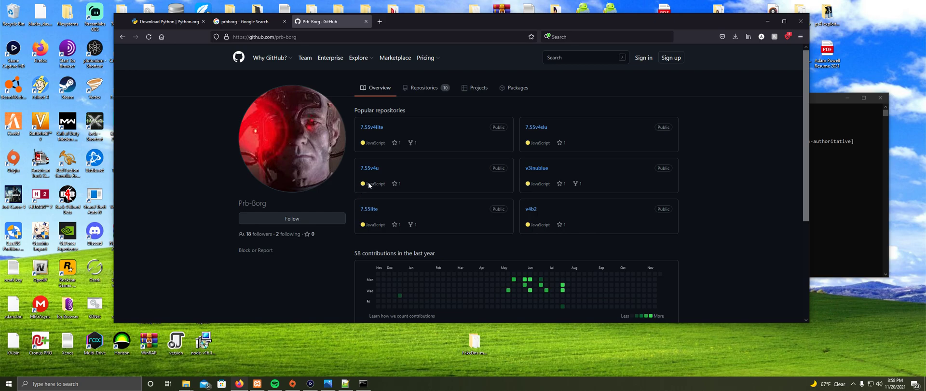
mouse_move(371, 127)
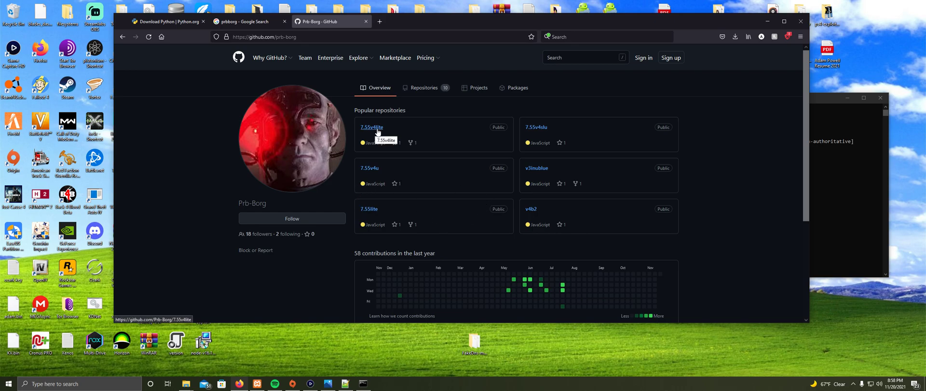
mouse_move(755, 20)
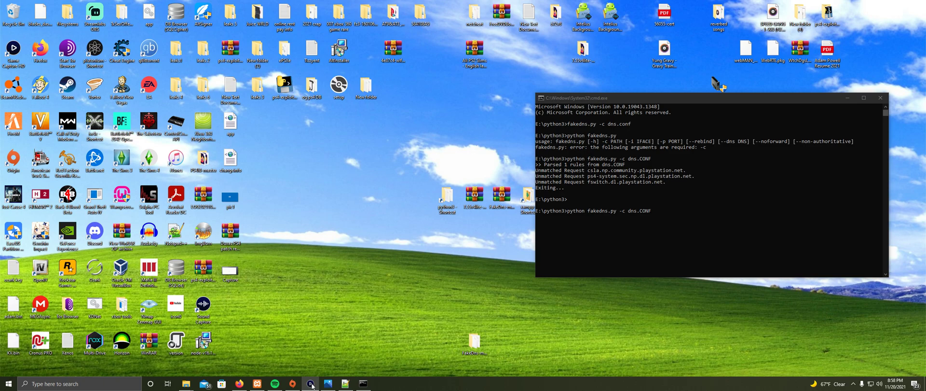
mouse_move(440, 117)
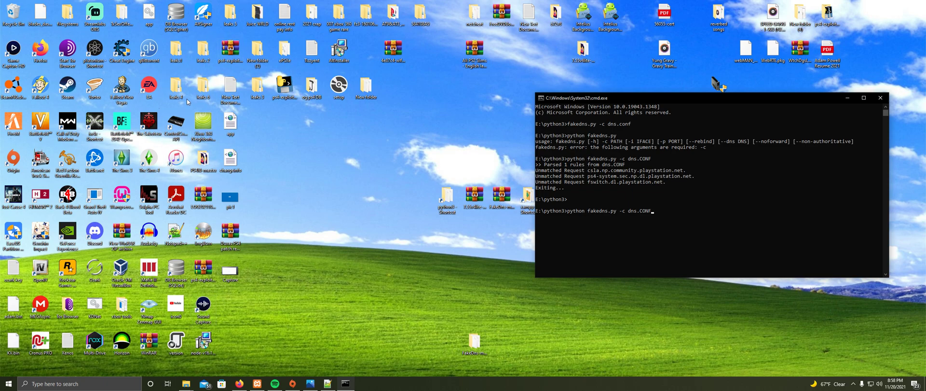
mouse_move(421, 148)
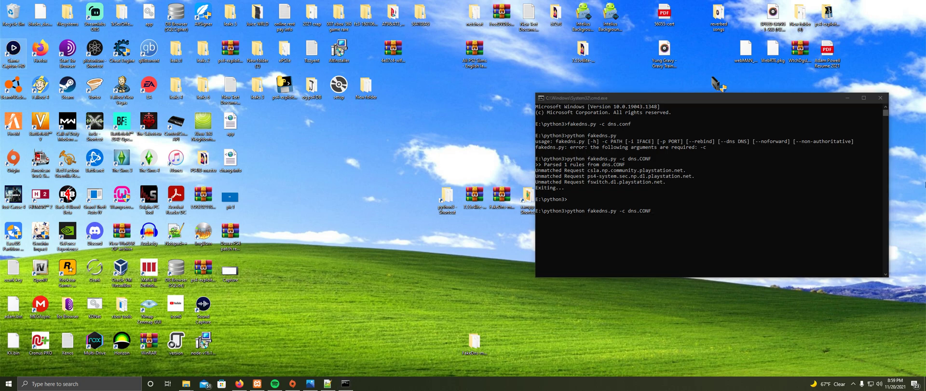
mouse_move(831, 170)
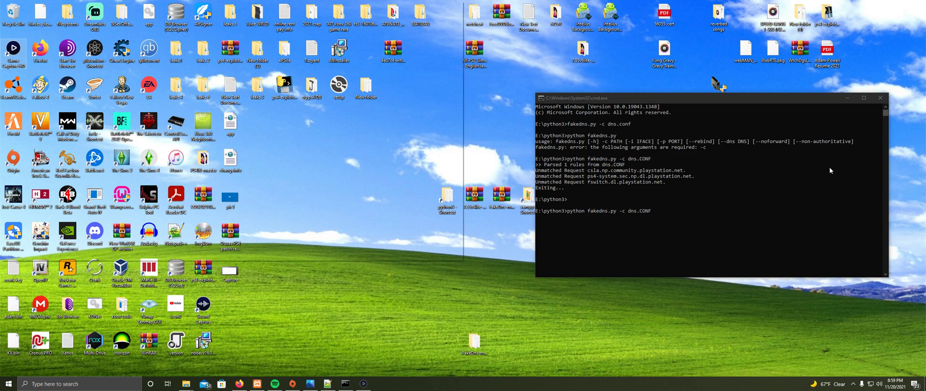
click(360, 381)
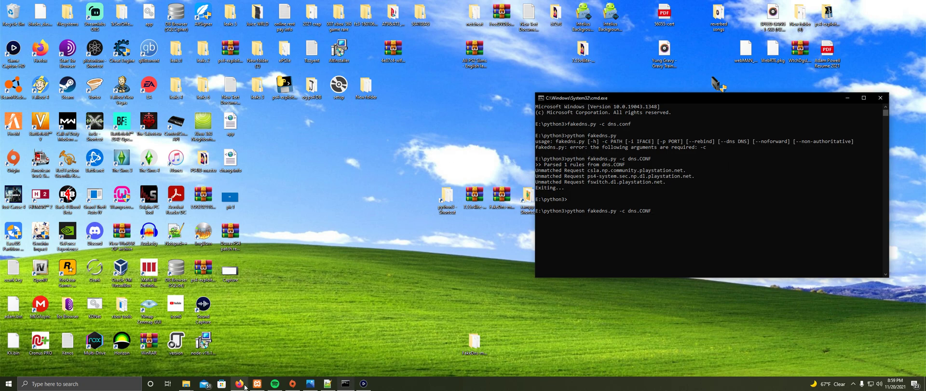
click(247, 382)
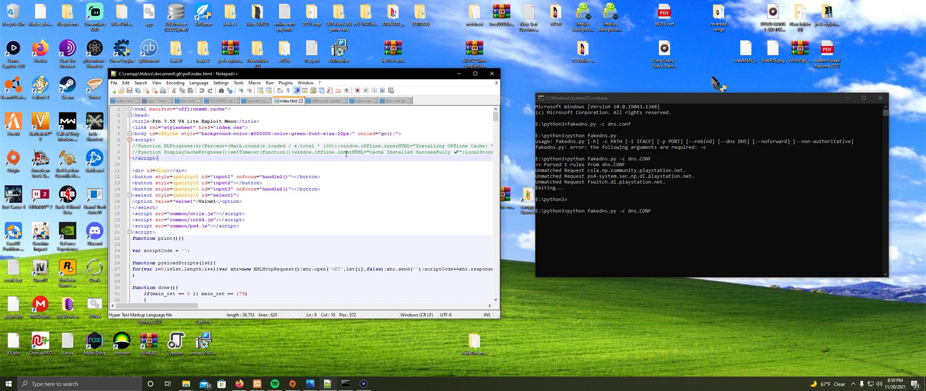
click(338, 152)
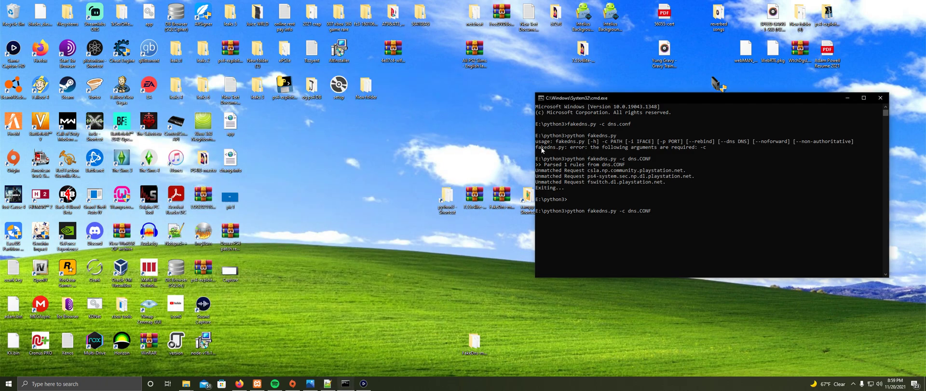
mouse_move(488, 270)
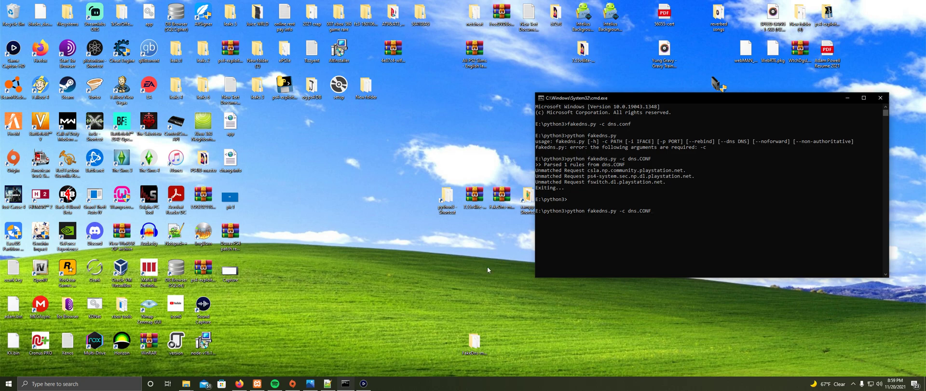
mouse_move(320, 219)
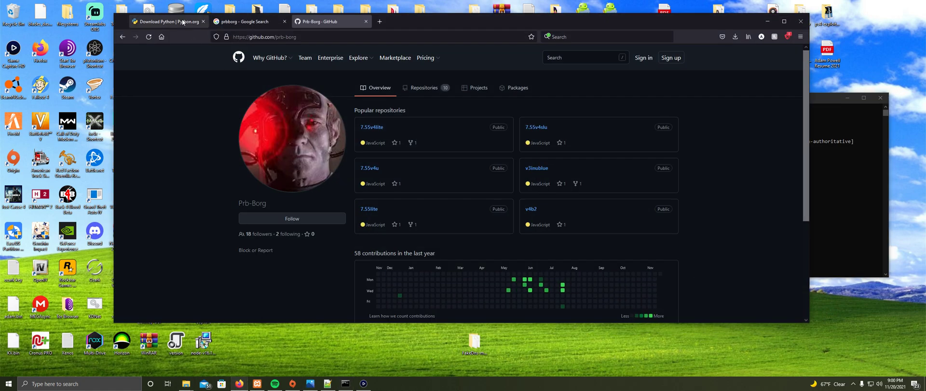
Search 'xampp' from the Python download tab and pick the XAMPP download suggestion.
click(169, 21)
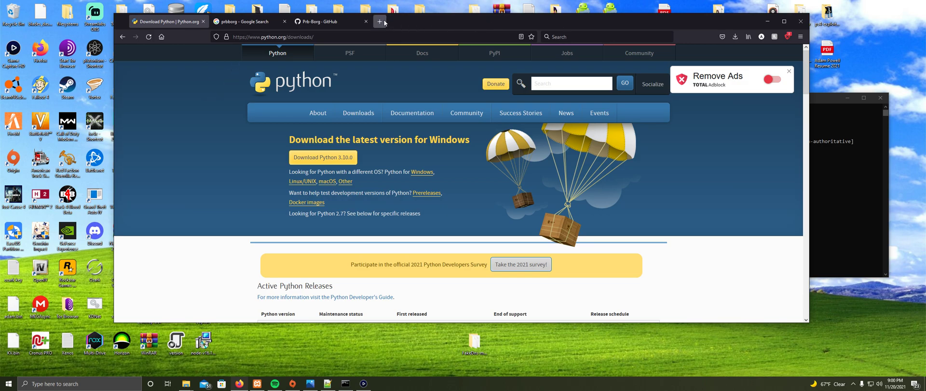
text(xampp)
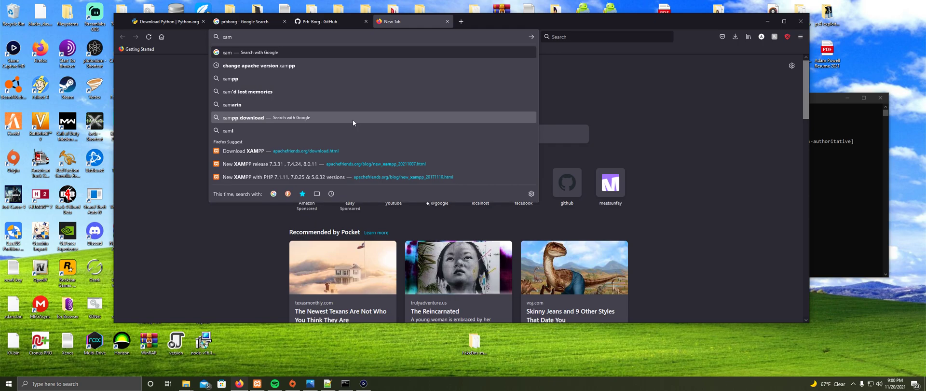
click(243, 150)
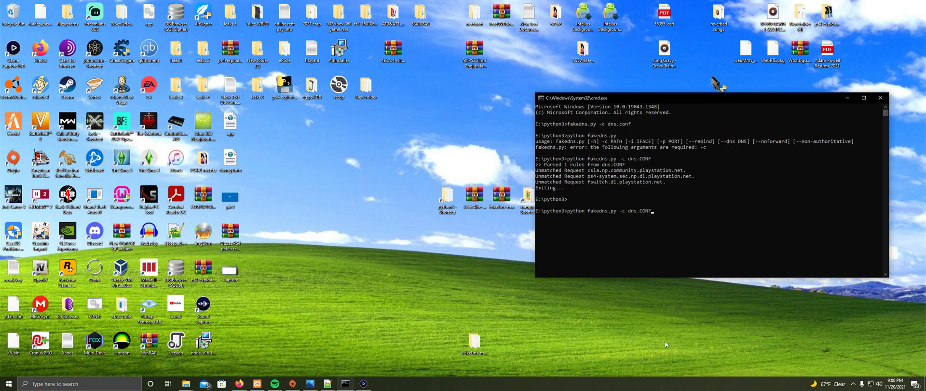
mouse_move(634, 205)
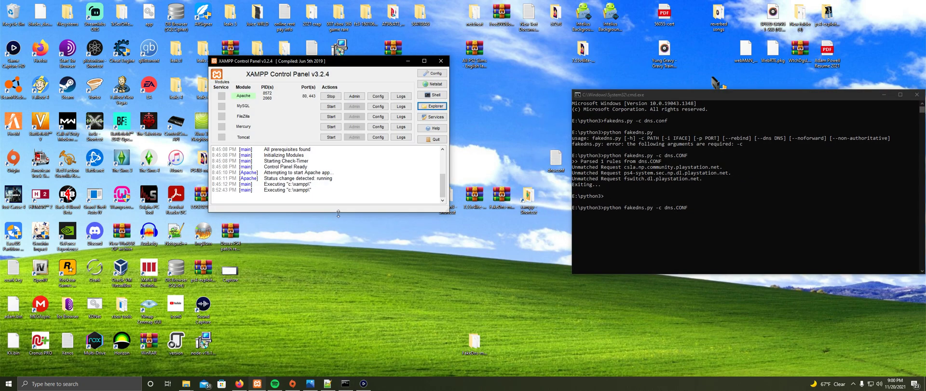
mouse_move(444, 142)
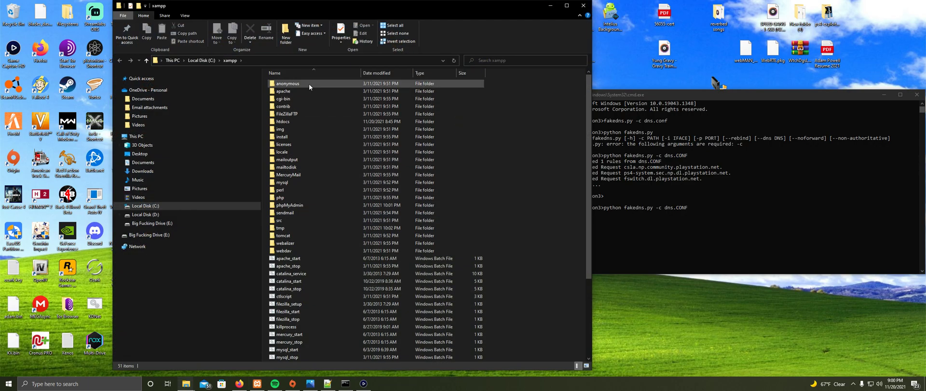
Open the C:\xampp htdocs folder from XAMPP Control Panel's Explorer button.
click(289, 258)
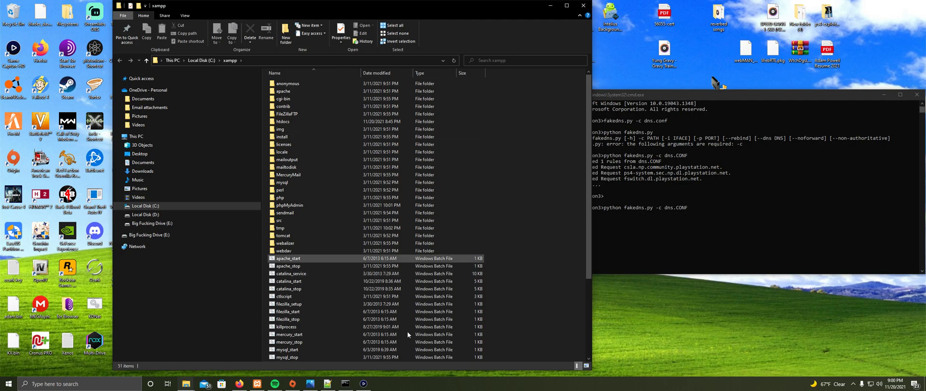
double_click(282, 121)
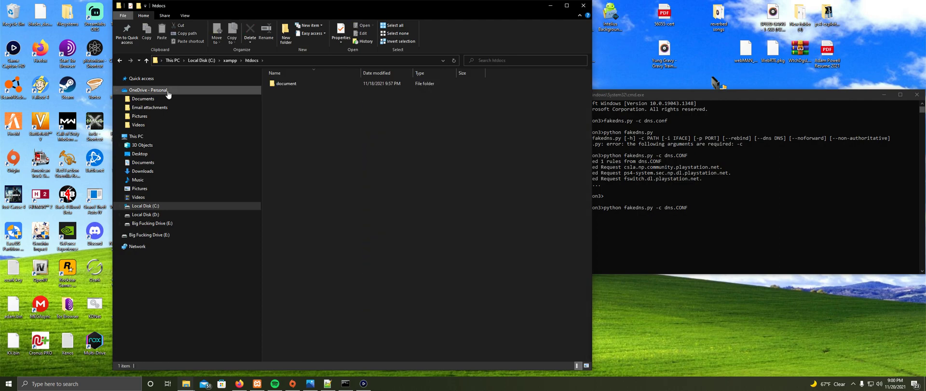
click(310, 382)
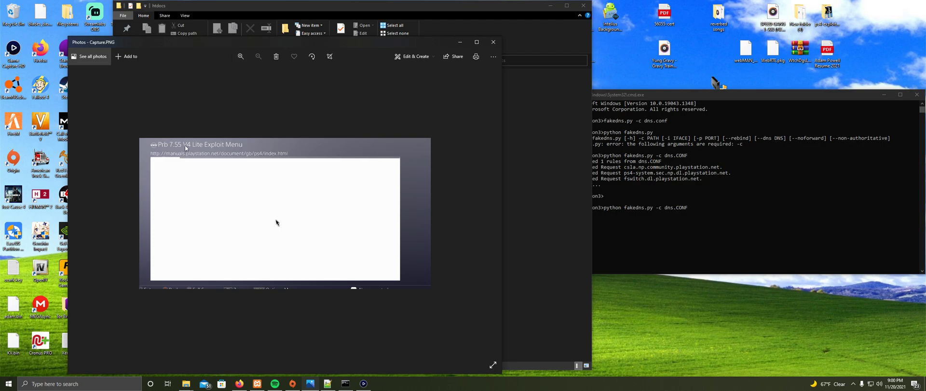
mouse_move(247, 43)
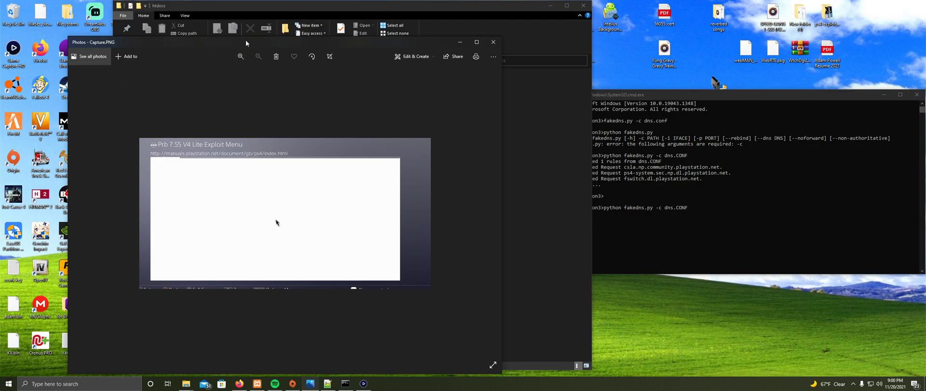
mouse_move(259, 160)
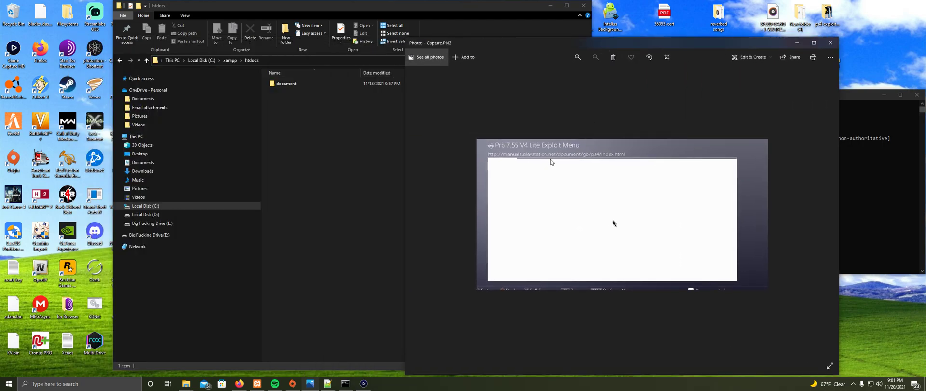
mouse_move(586, 162)
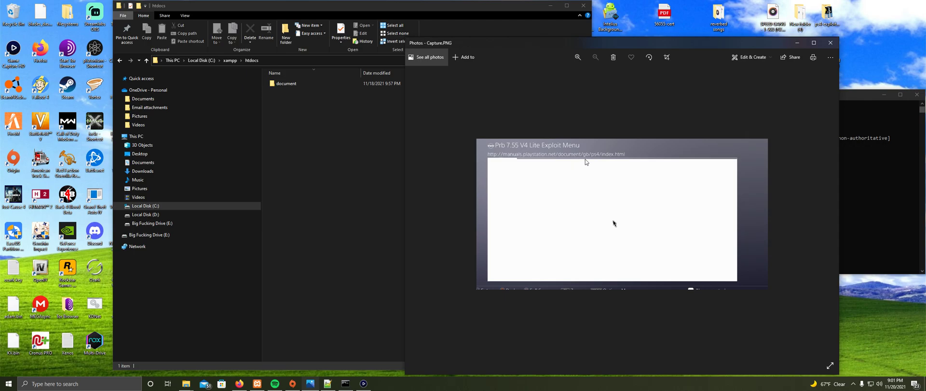
mouse_move(590, 159)
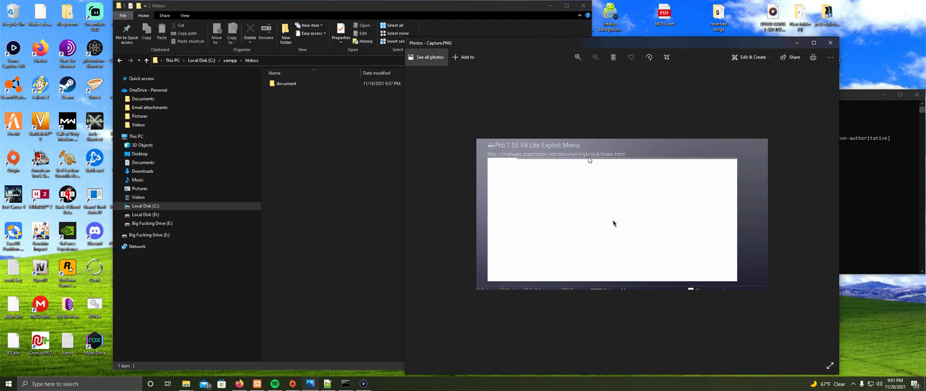
mouse_move(725, 83)
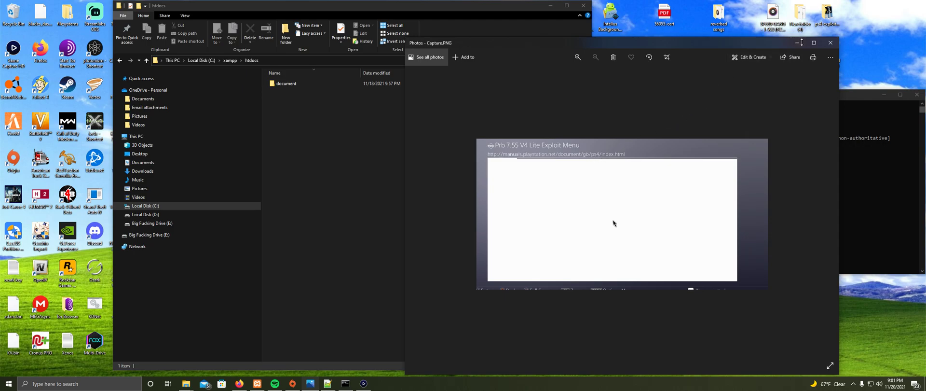
mouse_move(640, 112)
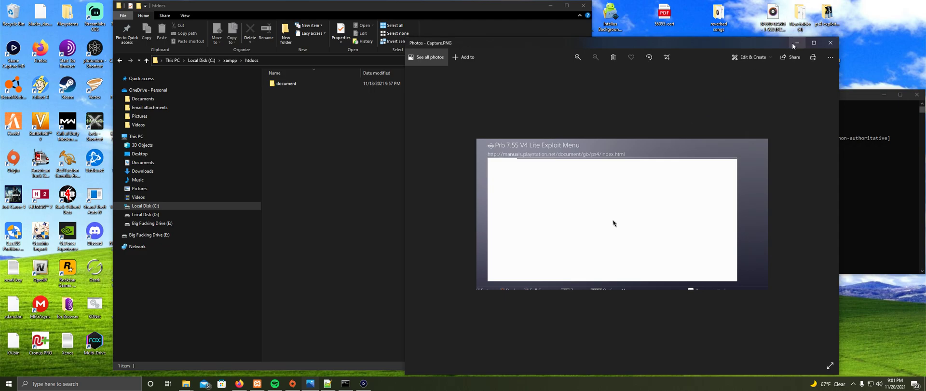
Browse htdocs > document toward the ps4 folder holding the exploit files.
click(830, 43)
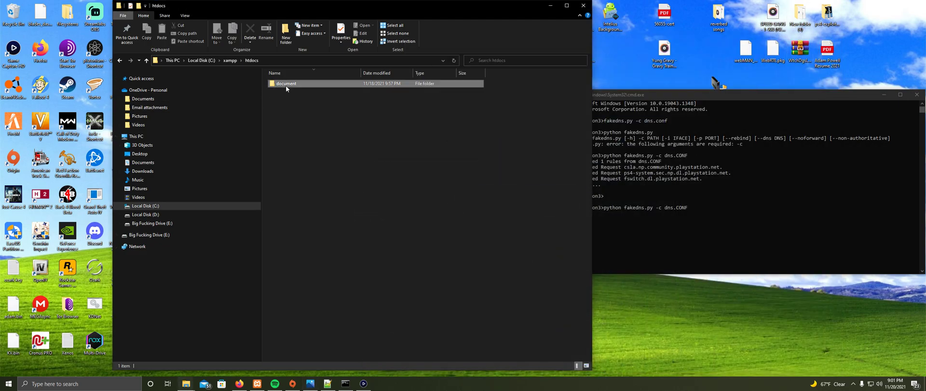
double_click(286, 83)
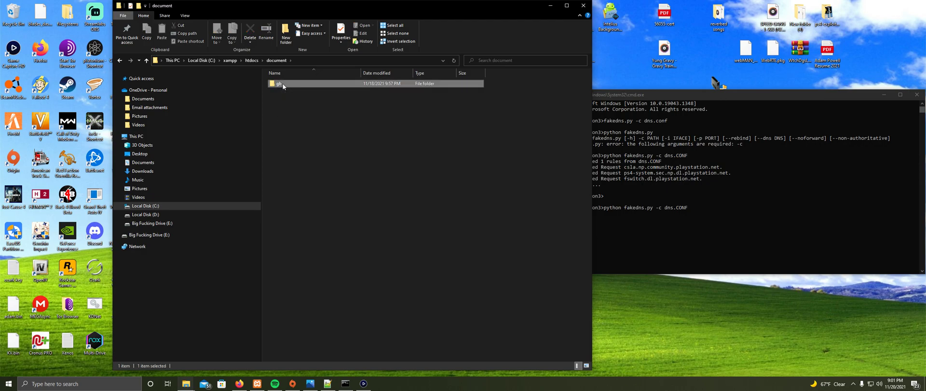
double_click(278, 83)
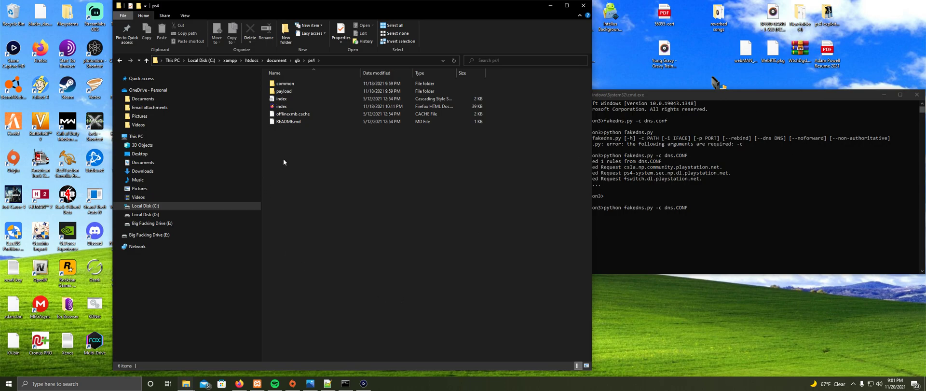
mouse_move(329, 59)
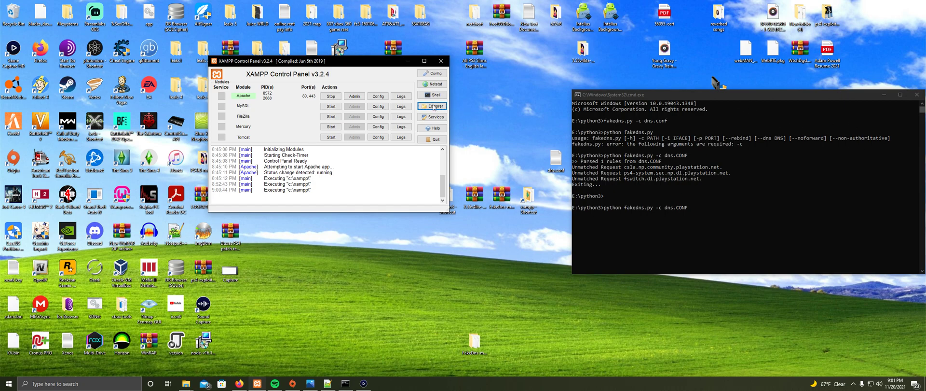
Browse the FakeDns-master archive in WinRAR and select fakedns.py, dismissing the license nag.
click(440, 60)
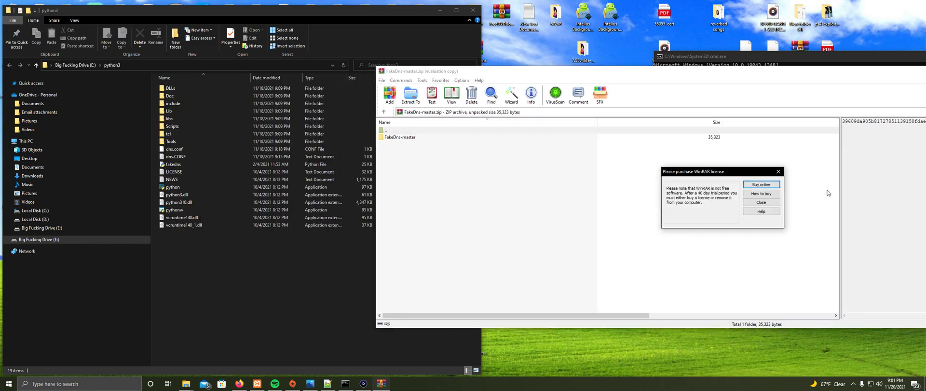
click(760, 202)
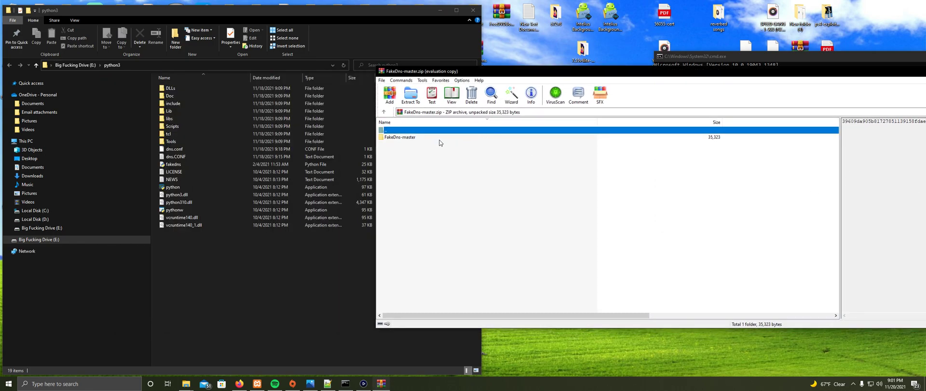
double_click(398, 137)
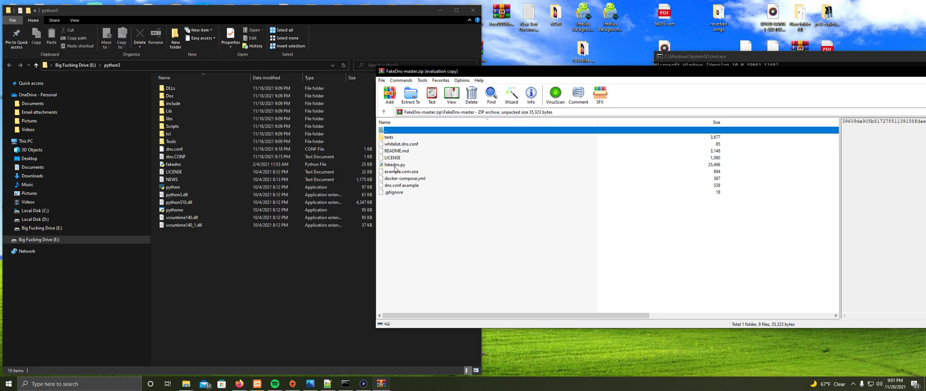
click(393, 164)
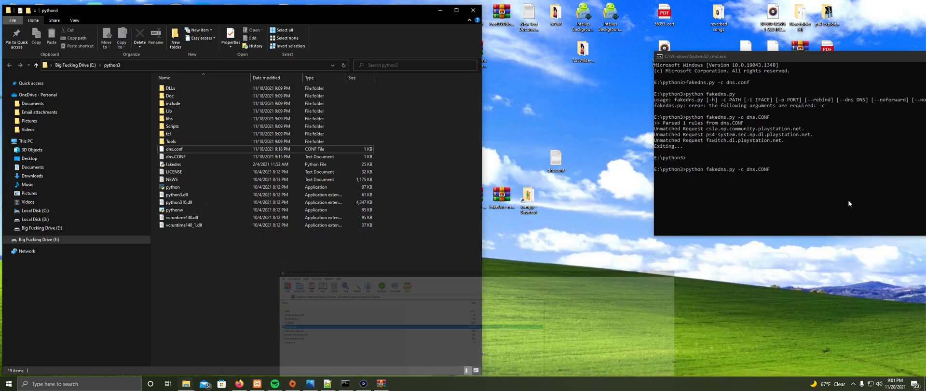
Open dns.CONF in Notepad and select its manuals.playstation.net to 10.0.0.114 rule.
click(175, 156)
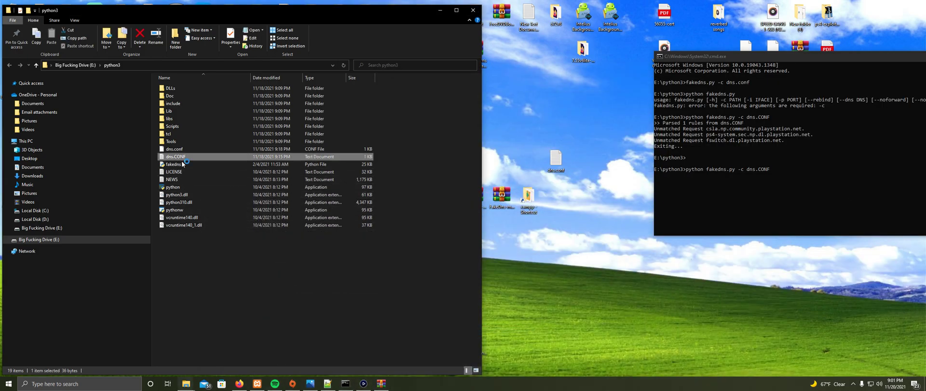
double_click(175, 156)
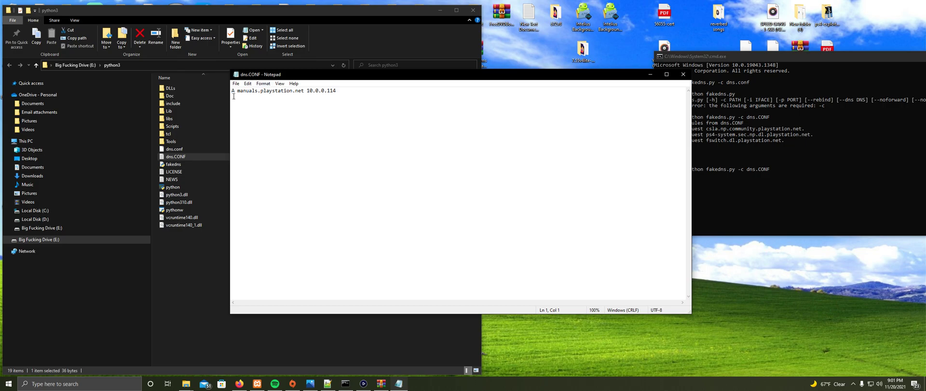
triple_click(283, 90)
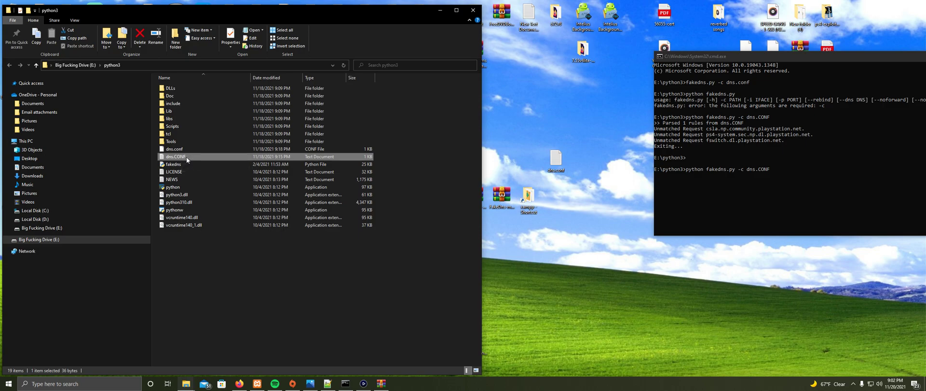
Open dns.CONF in Notepad++.
right_click(176, 156)
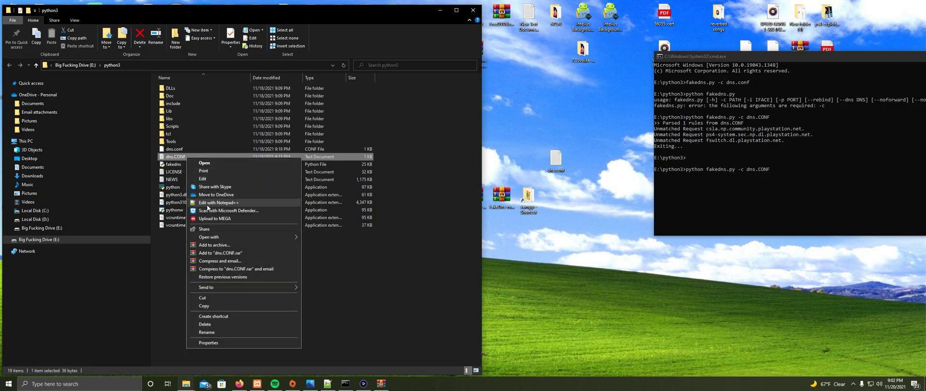
mouse_move(229, 211)
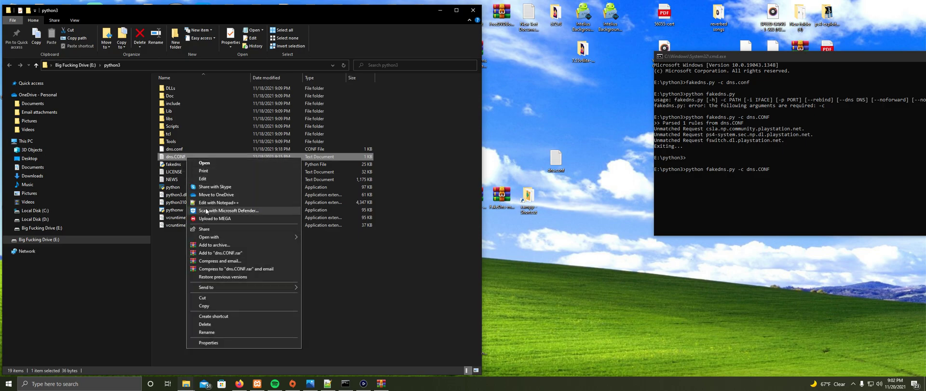
mouse_move(218, 202)
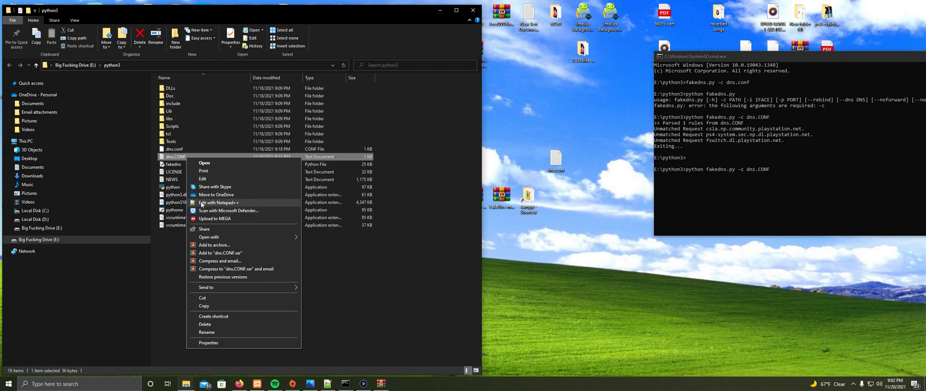
click(218, 202)
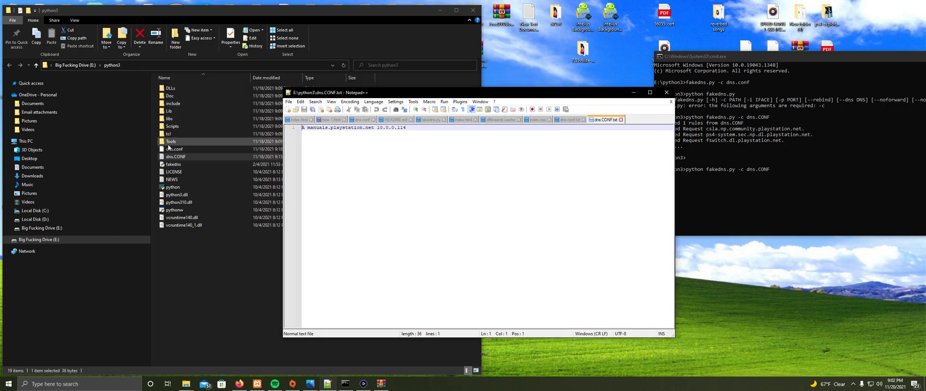
Save the file as dns.CONF with the All types file type.
click(288, 101)
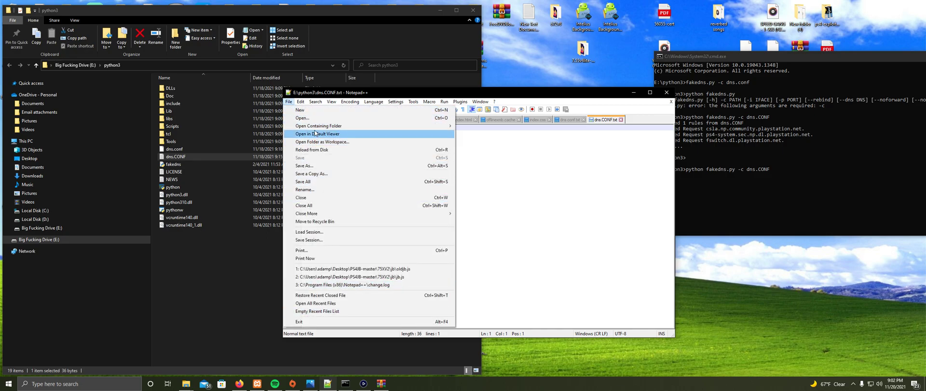
click(304, 165)
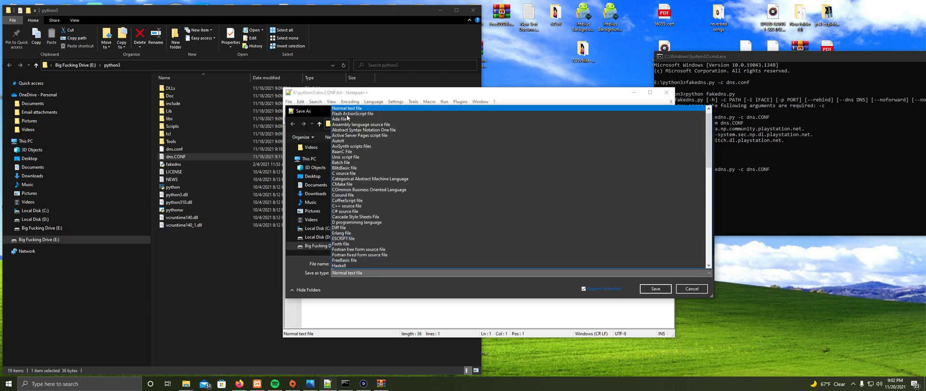
click(346, 272)
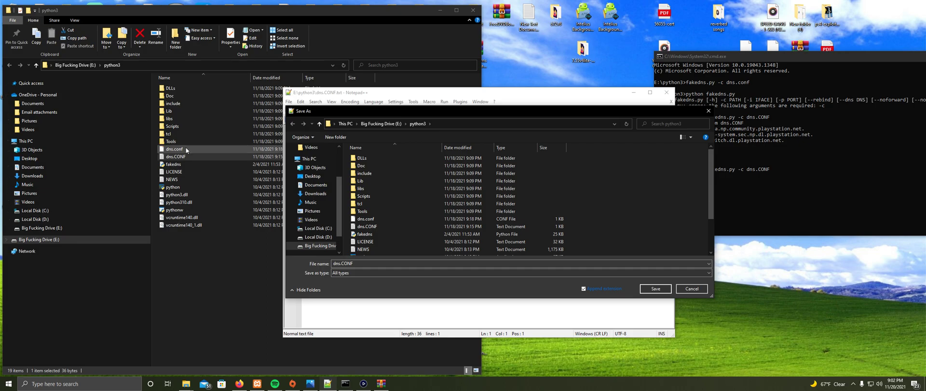
click(655, 288)
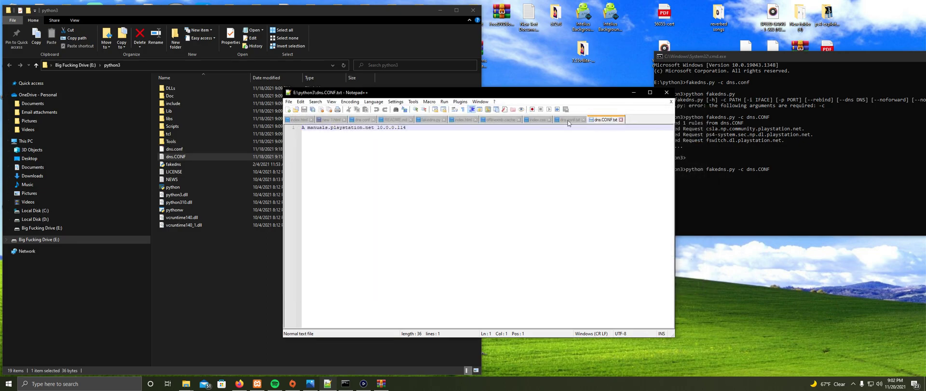
click(539, 119)
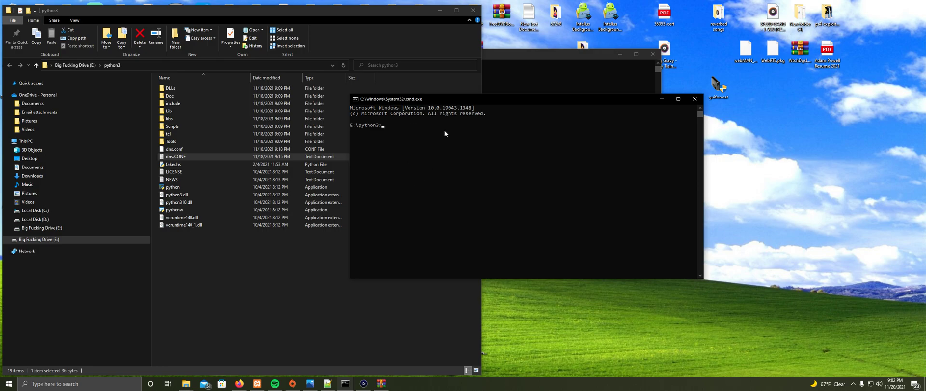
mouse_move(418, 190)
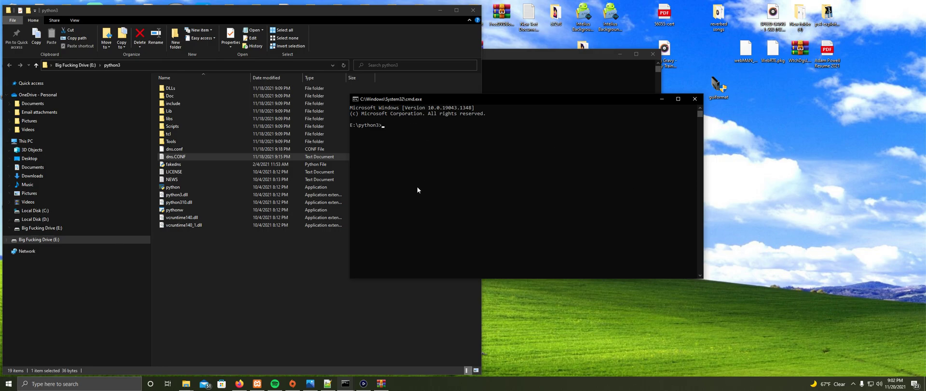
mouse_move(447, 113)
text(python fakedns.py -c dns.CONF)
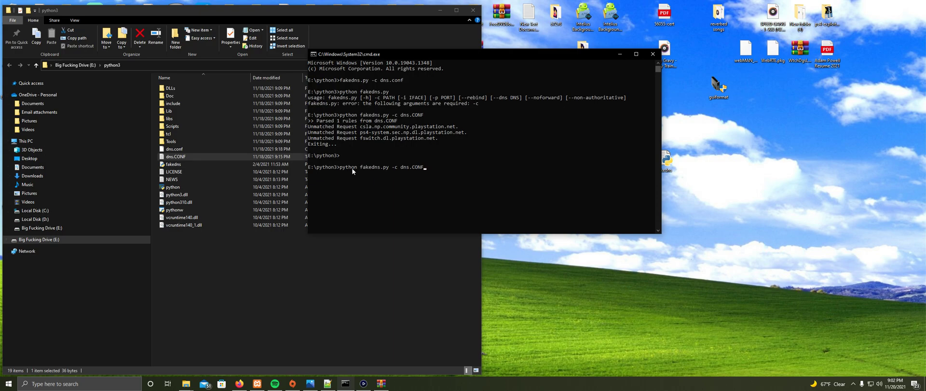
mouse_move(383, 172)
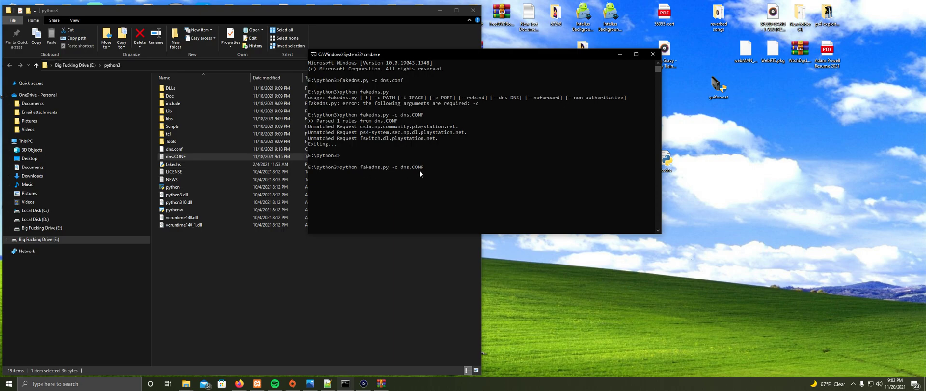
mouse_move(466, 197)
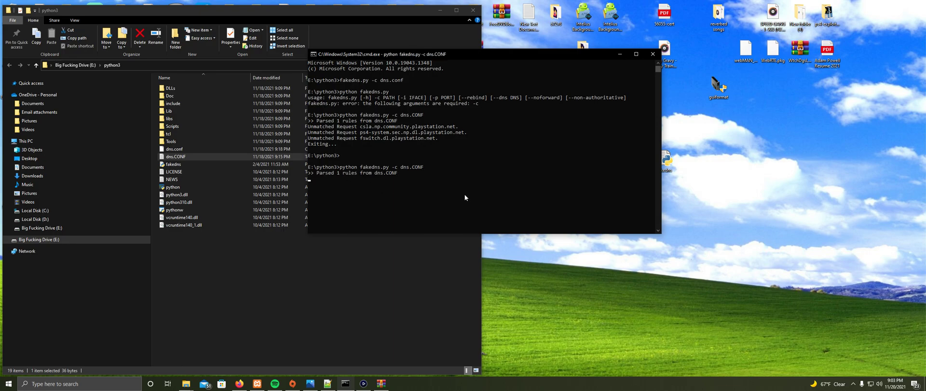
mouse_move(464, 56)
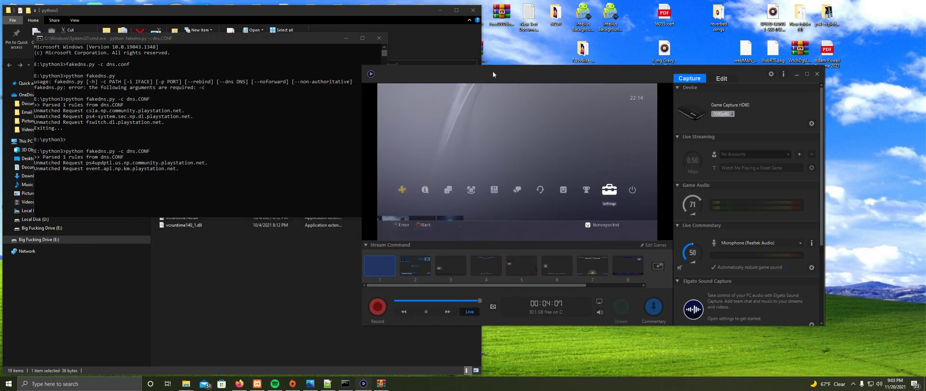
Move the Elgato window up and show the PS4 Set Up Internet Connection screen.
drag(492, 74, 499, 50)
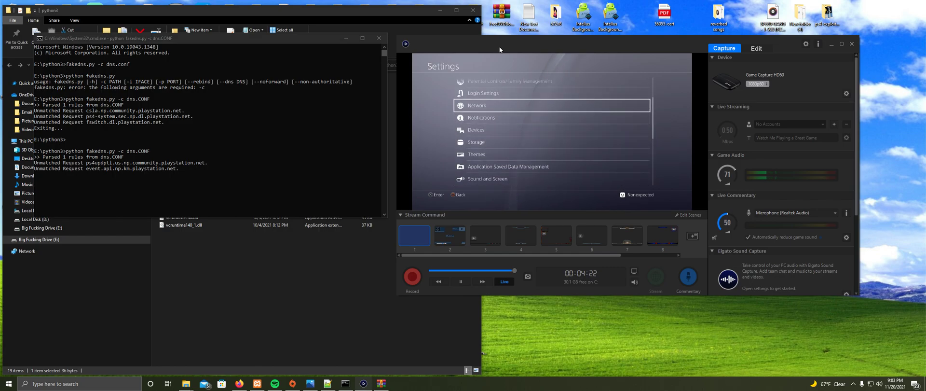
click(476, 105)
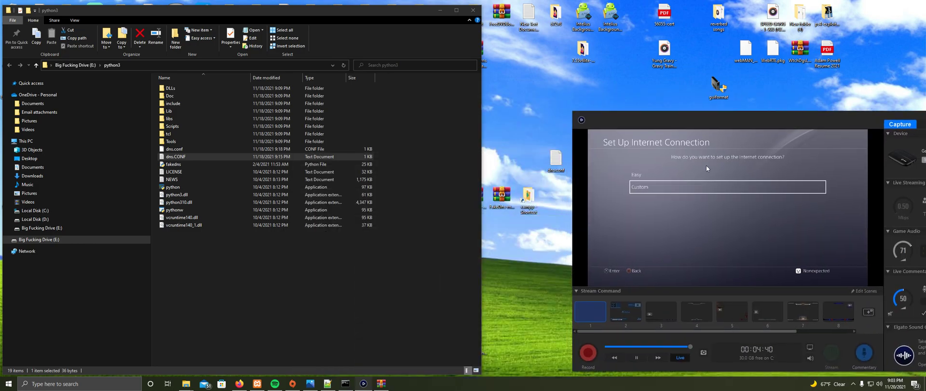
Select the 10.0.0.114 IP in dns.conf, then start ipconfig in Command Prompt.
double_click(173, 149)
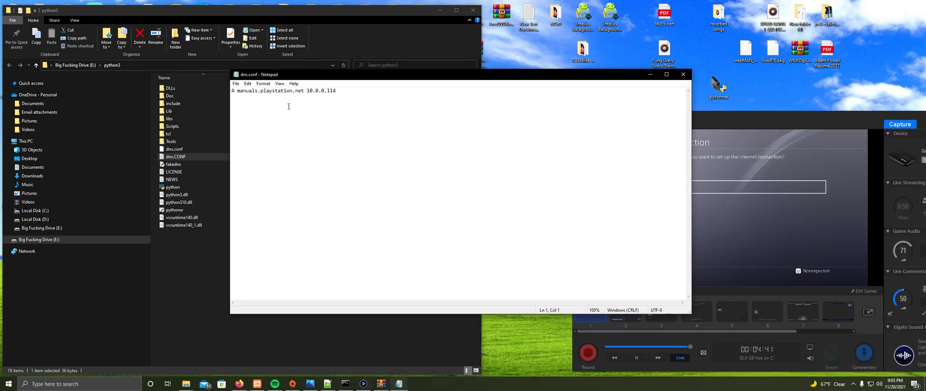
double_click(314, 91)
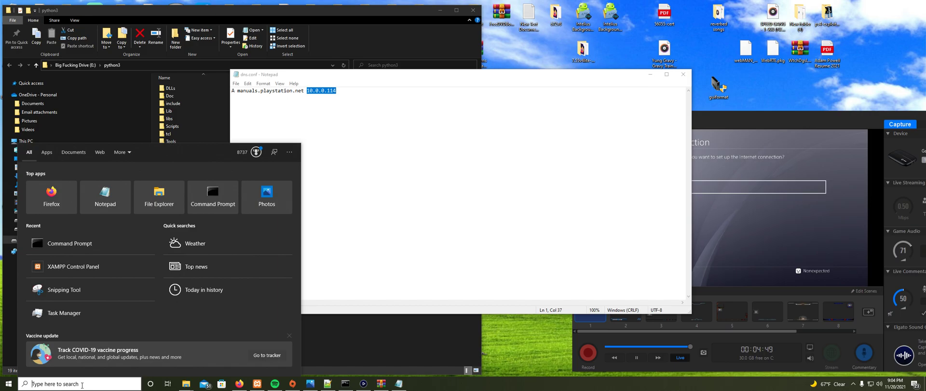
click(213, 196)
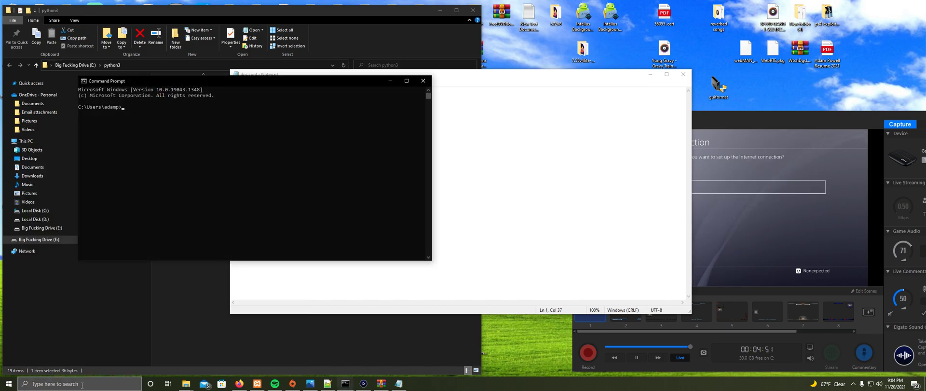
text(ip)
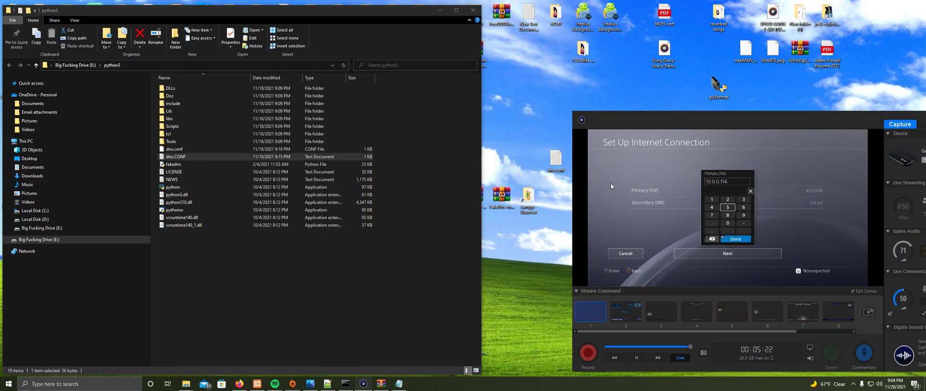
Enlarge the Elgato preview as the PS4 loads the 7.55 exploit menu.
click(735, 239)
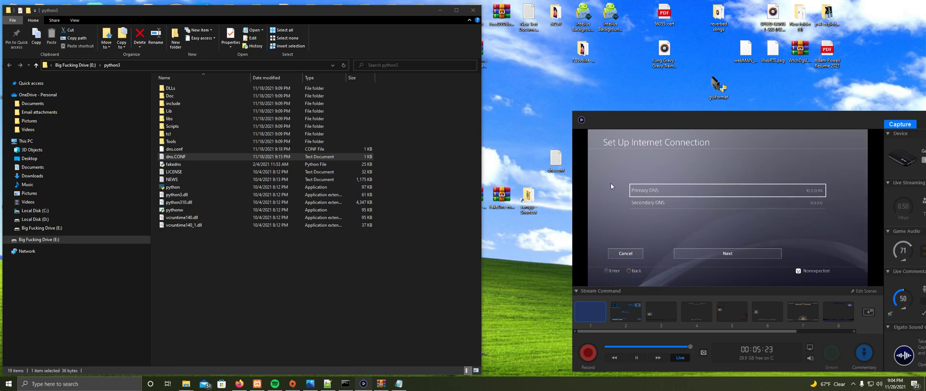
click(727, 253)
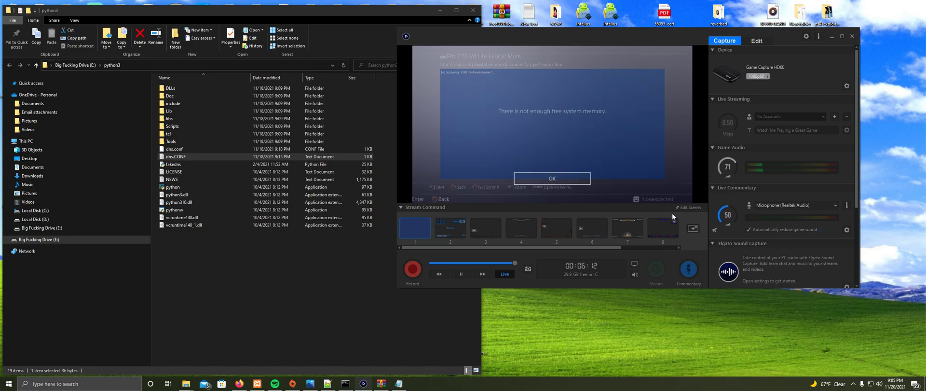
Dismiss the 'not enough free system memory' warning so the Prb 7.55 V4 Lite menu loads.
click(552, 178)
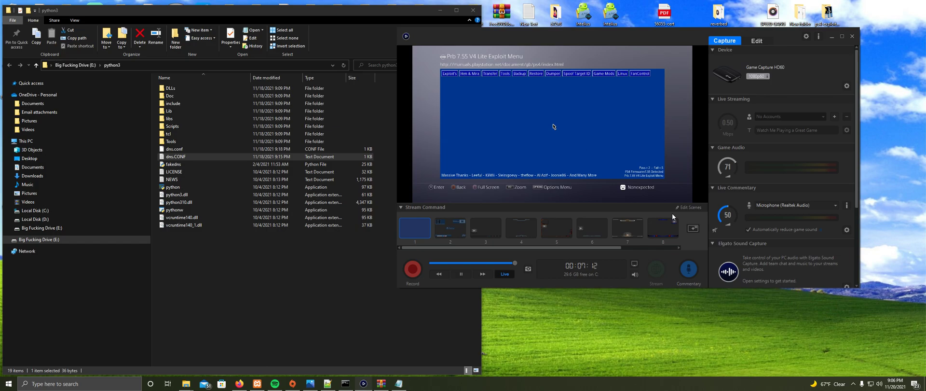
mouse_move(500, 126)
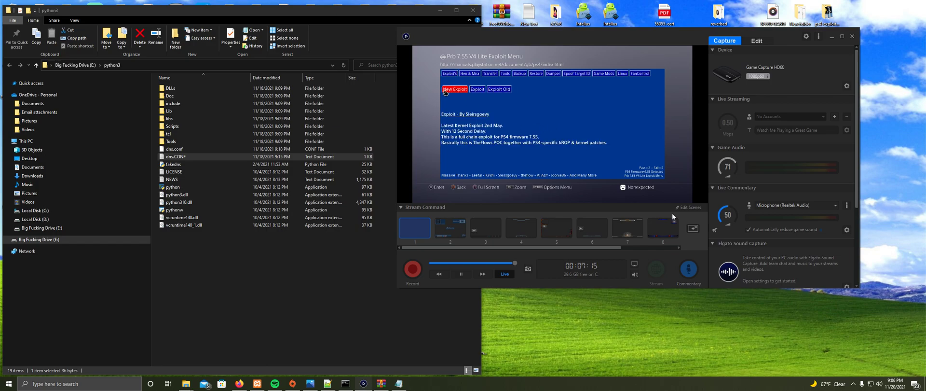
Read the New Exploit, Exploit and Exploit Old descriptions, then choose New Exploit.
click(477, 88)
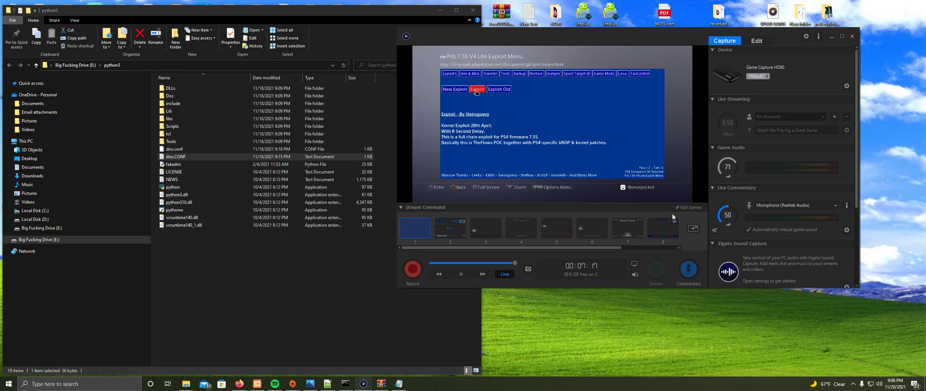
click(499, 89)
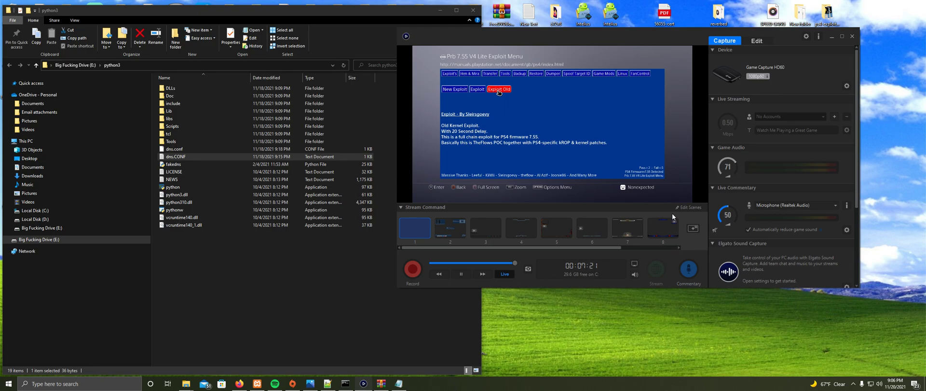
click(454, 88)
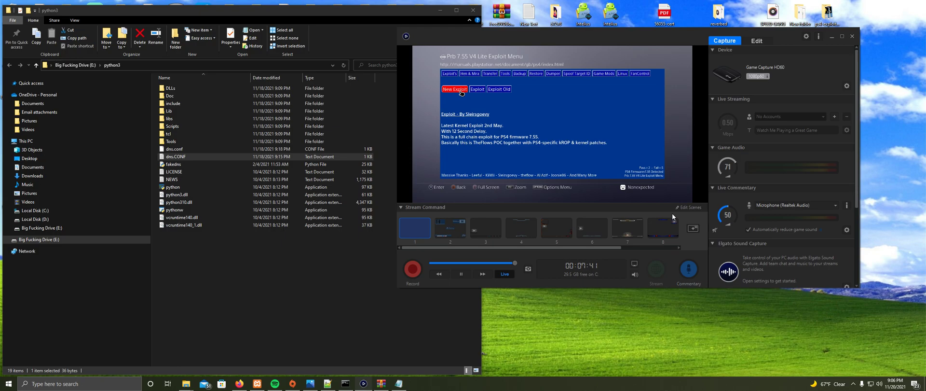
click(454, 89)
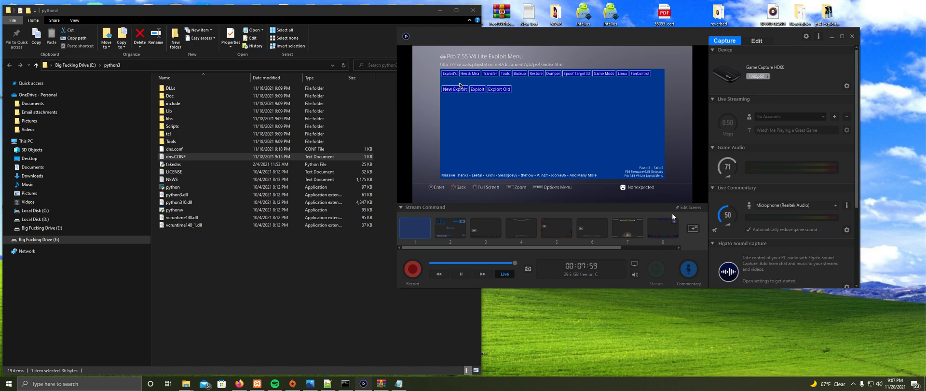
Load the GoldHEN v1.1 payload from the GoldHEN list, then leave the menu for the PS4 home screen.
click(469, 73)
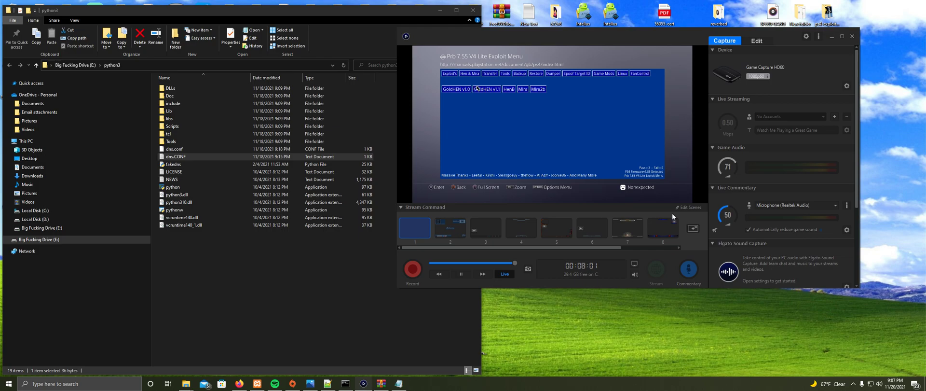
click(486, 89)
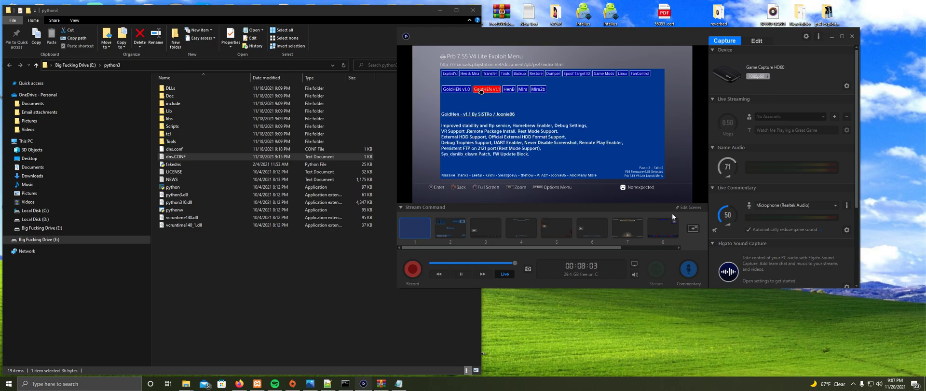
click(485, 89)
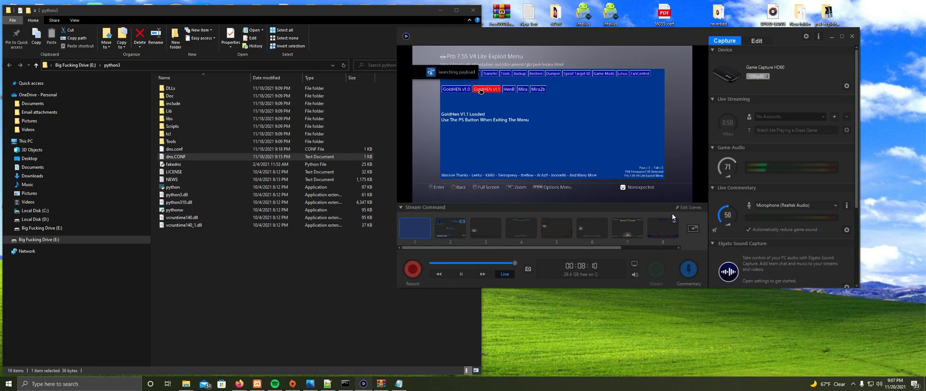
click(552, 74)
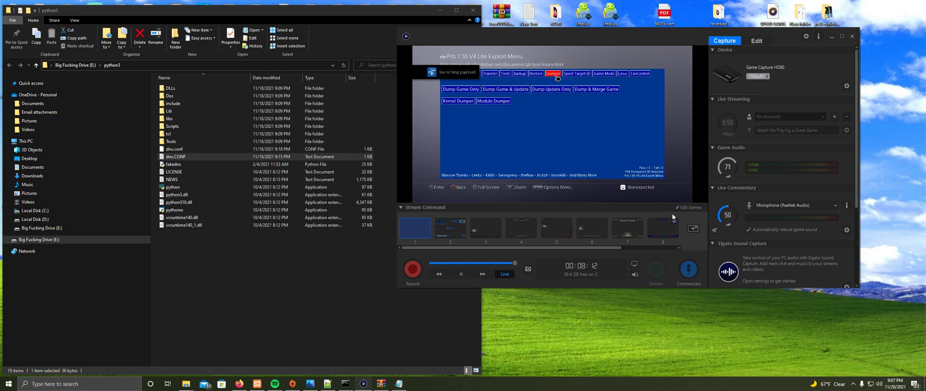
click(518, 73)
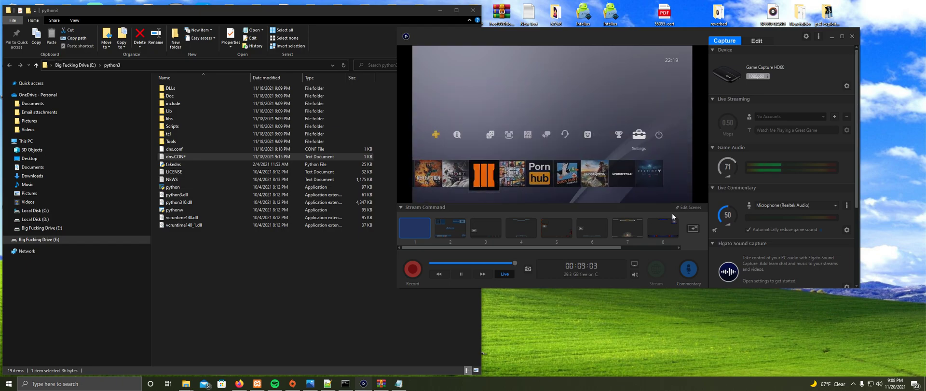
Launch the homebrew store and acknowledge the 'RSA Check has passed' message.
click(639, 134)
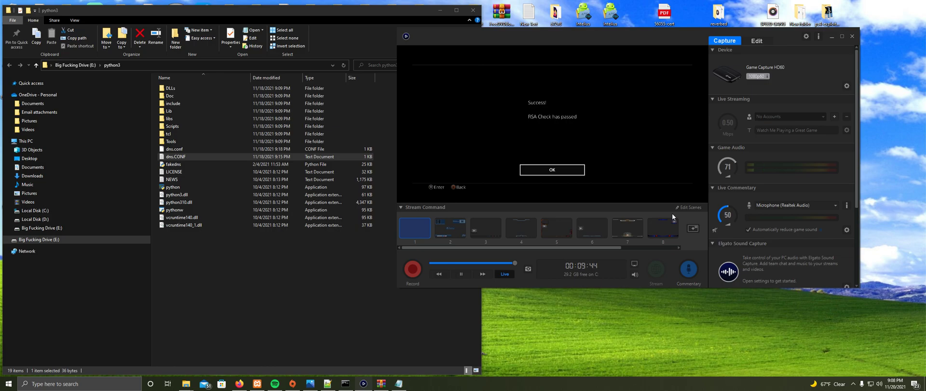
click(552, 169)
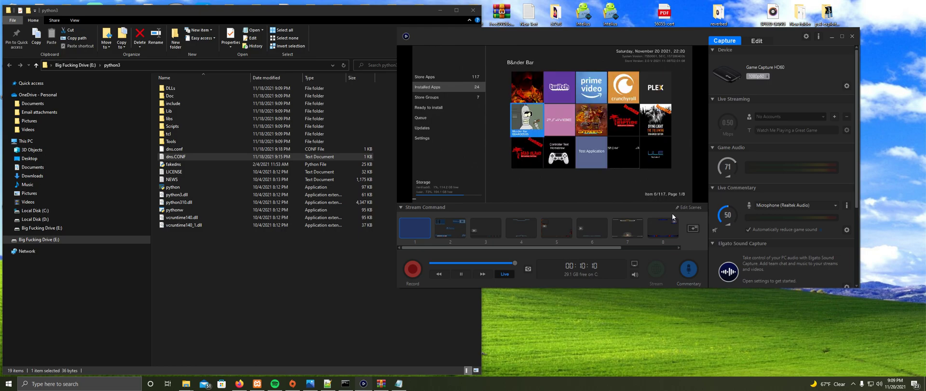
Browse the store's Updates and Settings pages, then close Elgato Game Capture HD.
click(422, 127)
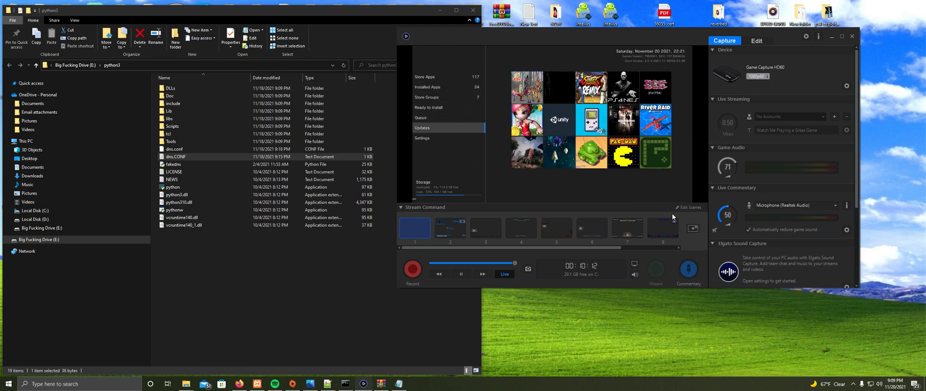
click(422, 138)
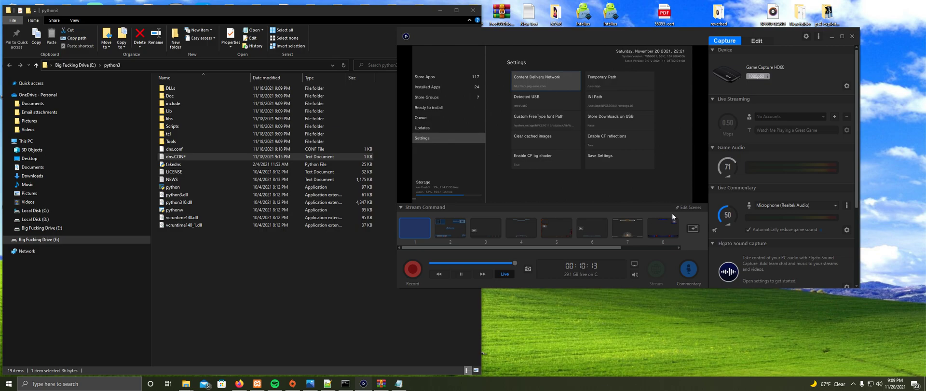
click(610, 118)
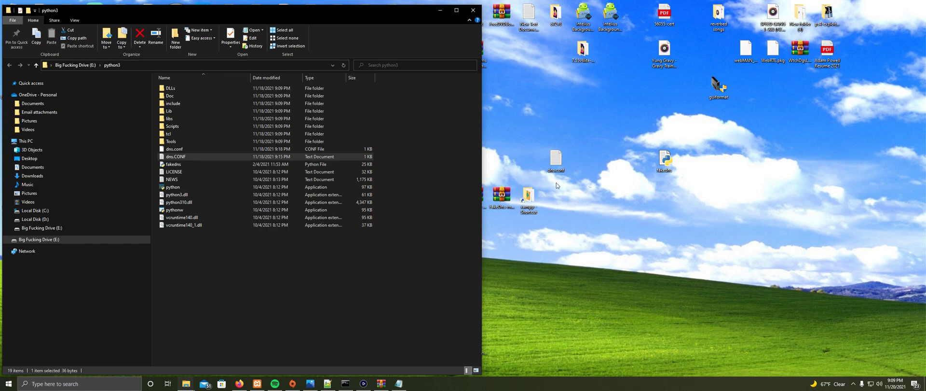
double_click(175, 156)
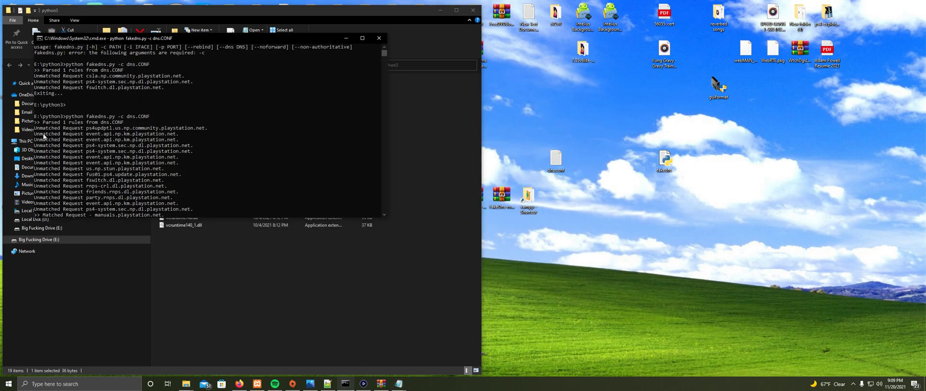
mouse_move(98, 128)
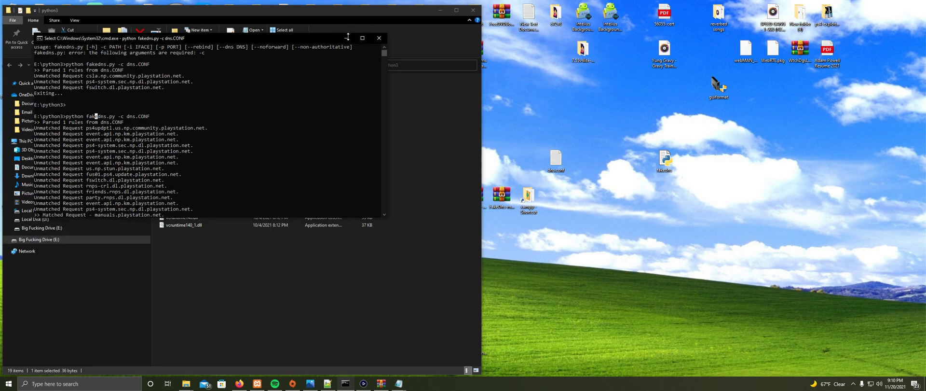
Minimize the Command Prompt running fakedns.py to reveal the python3 folder.
click(378, 37)
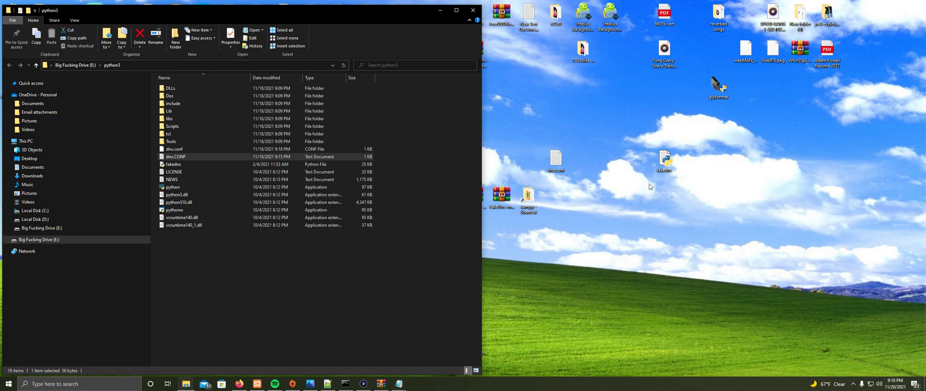